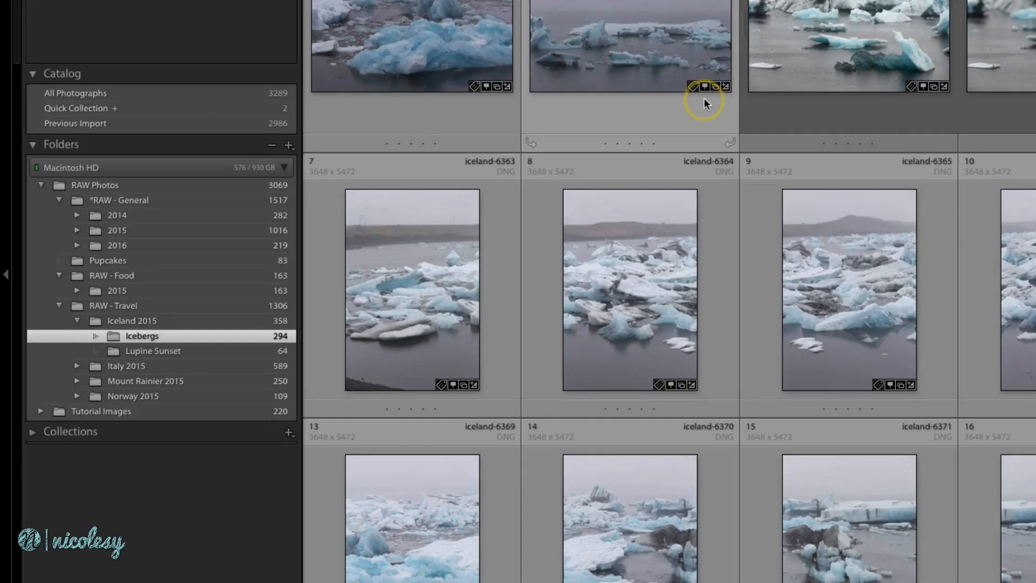
- Select all 294 photos in the Icebergs folder with Cmd+A
{"action": "key", "text": "cmd+a"}
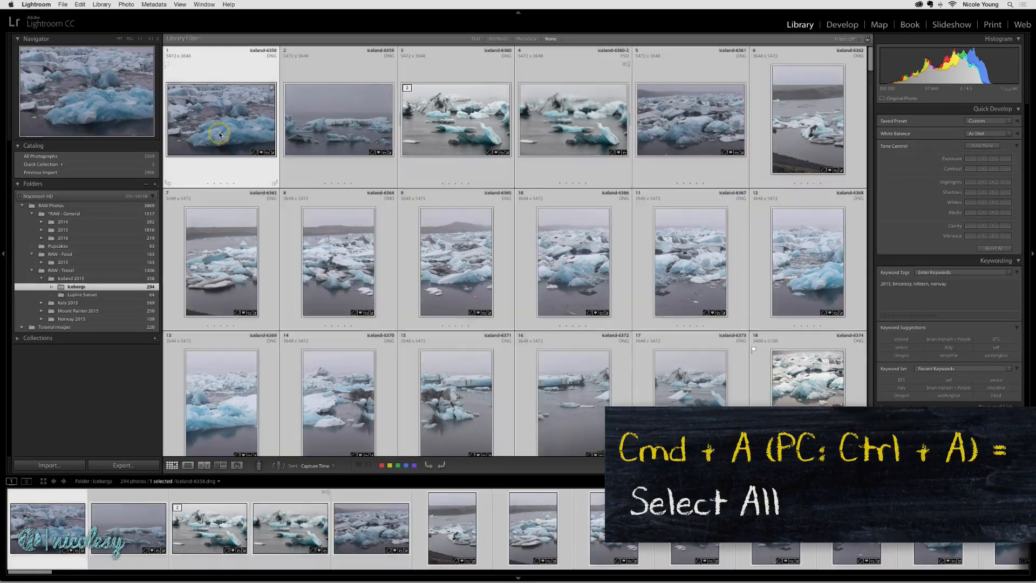
{"action": "key", "text": "cmd+a"}
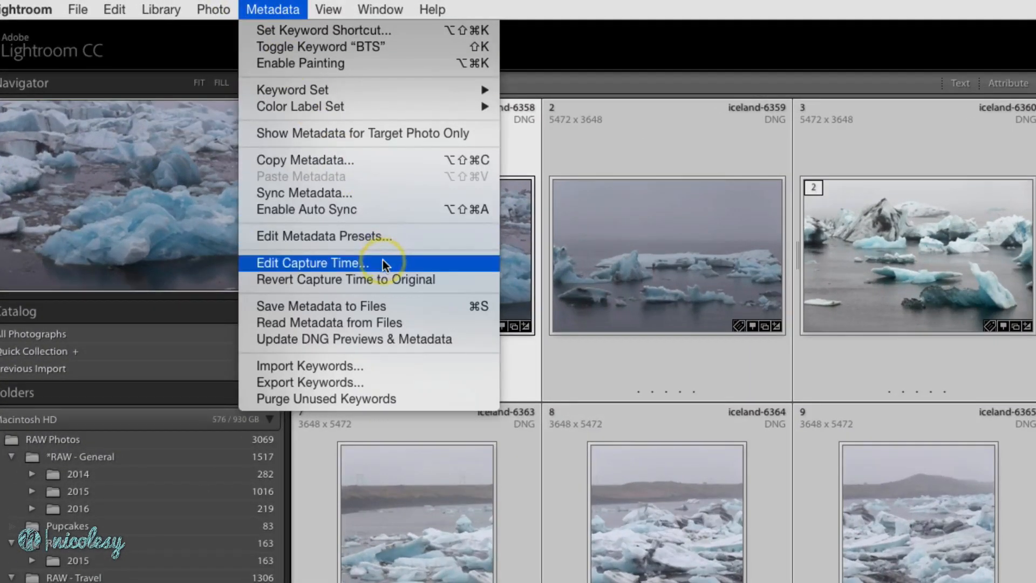
- Start Edit Capture Time and choose 'Shift by set number of hours (time zone adjust)'
{"action": "left_click", "coordinate": [310, 262]}
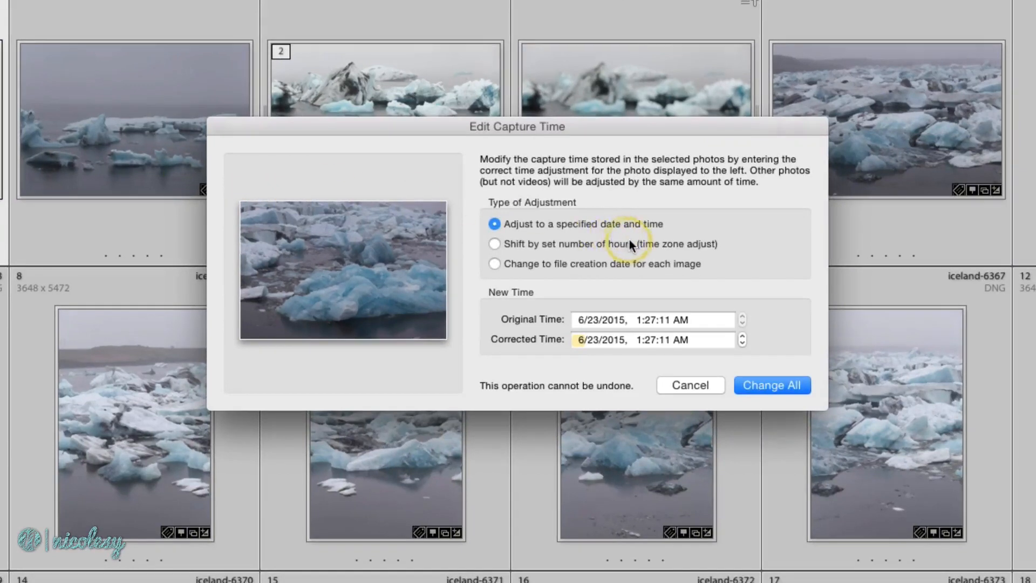
{"action": "left_click", "coordinate": [495, 243]}
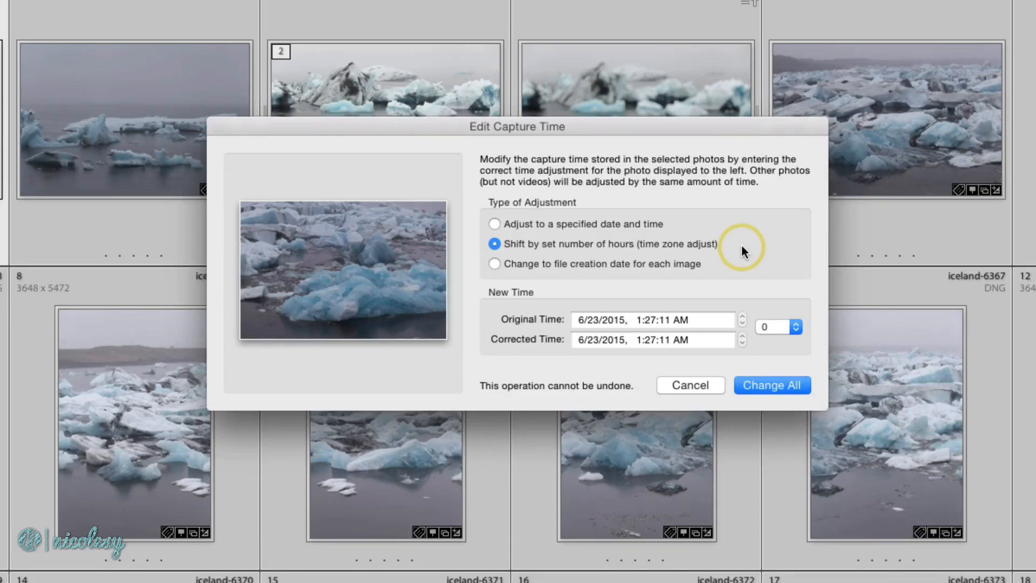
{"action": "mouse_move", "coordinate": [787, 331]}
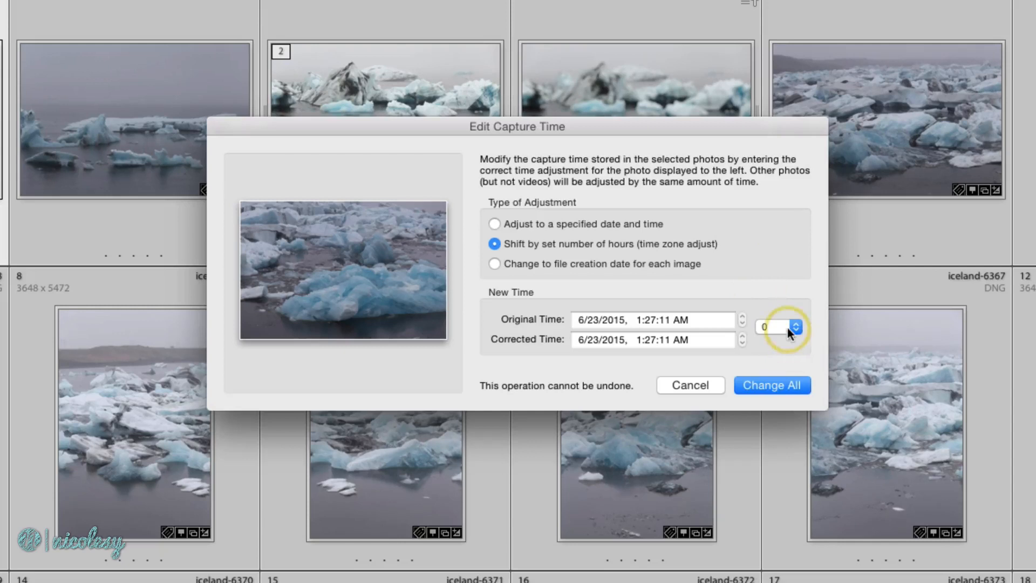
- Set the shift to -7 hours, giving corrected time 6/22/2015, 6:27:11 PM
{"action": "left_click", "coordinate": [791, 327]}
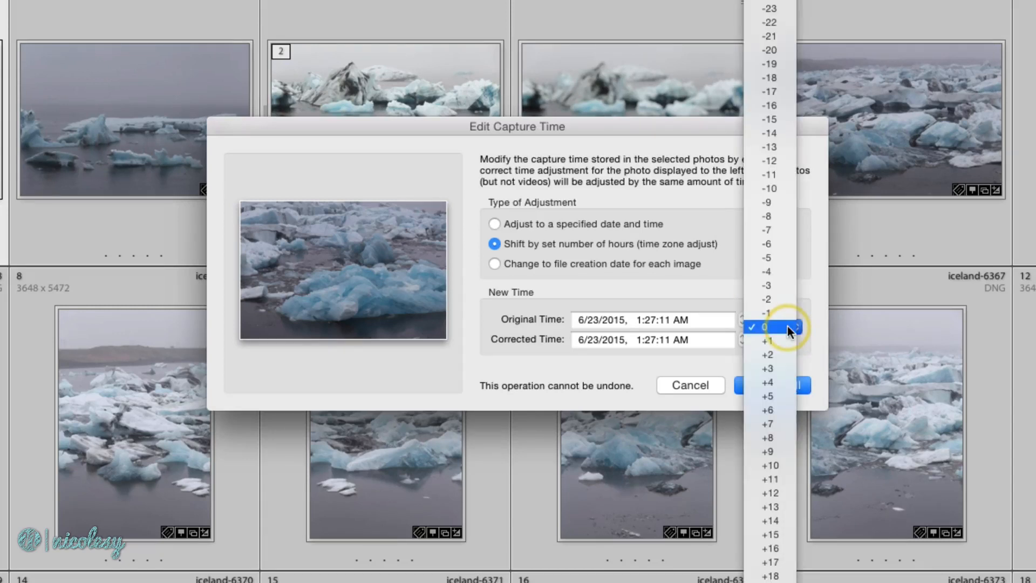
{"action": "mouse_move", "coordinate": [775, 230]}
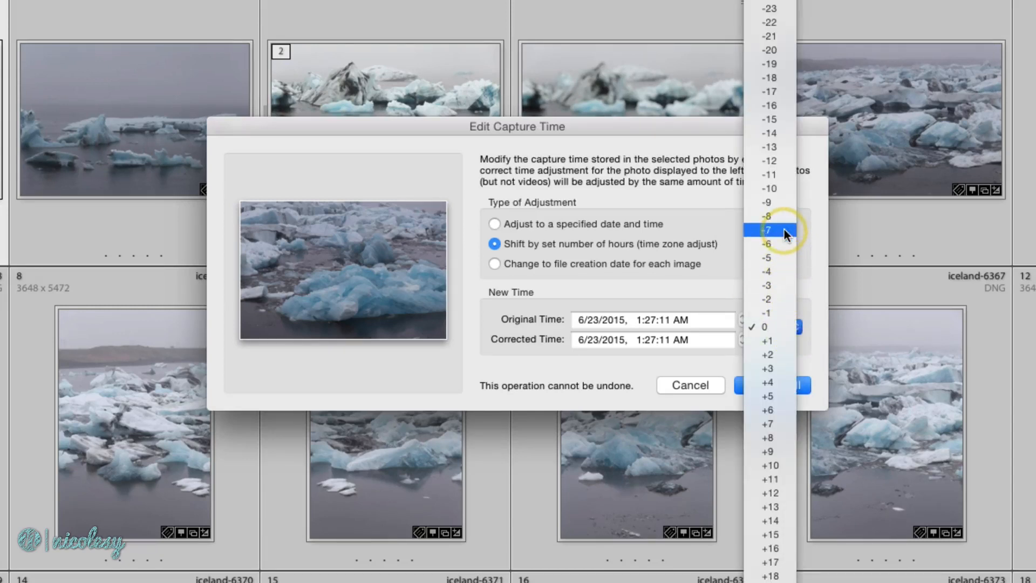
{"action": "left_click", "coordinate": [768, 229]}
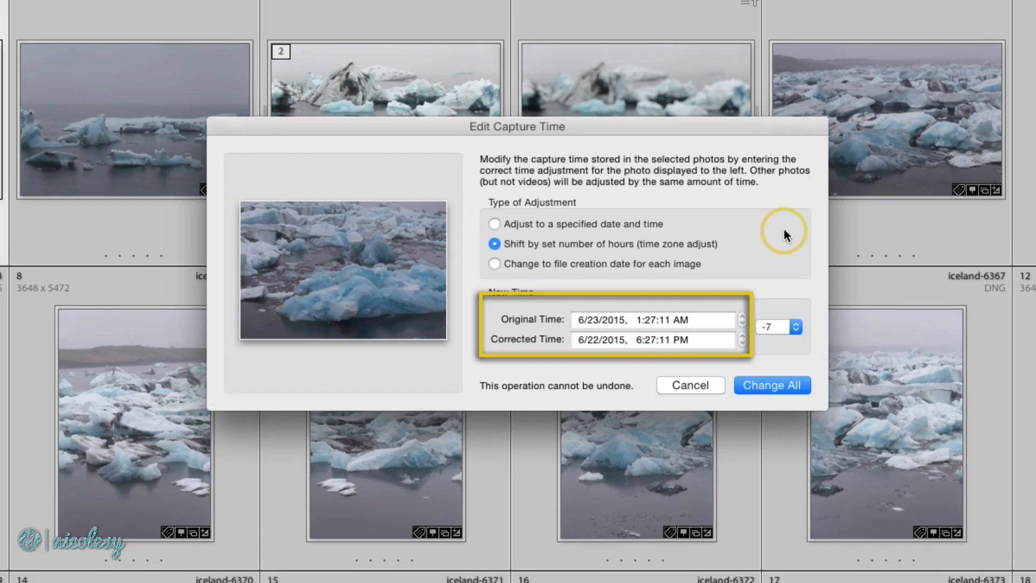